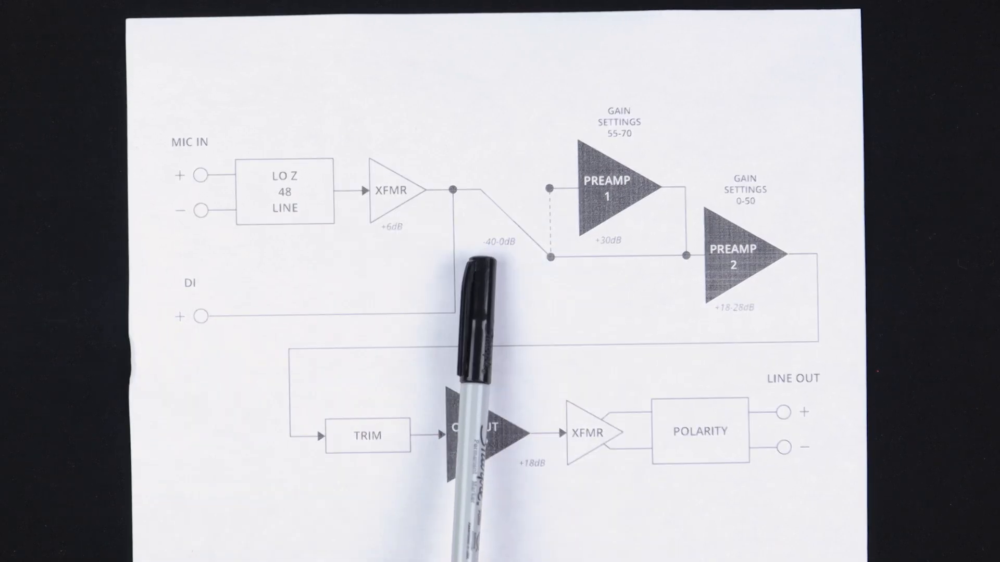
{"action": "mouse_move", "coordinate": [670, 319]}
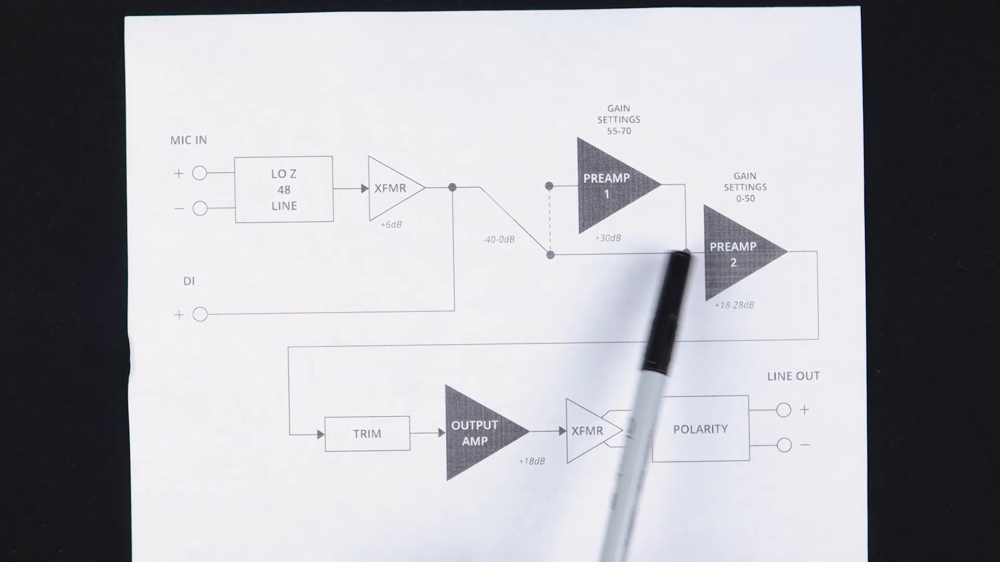